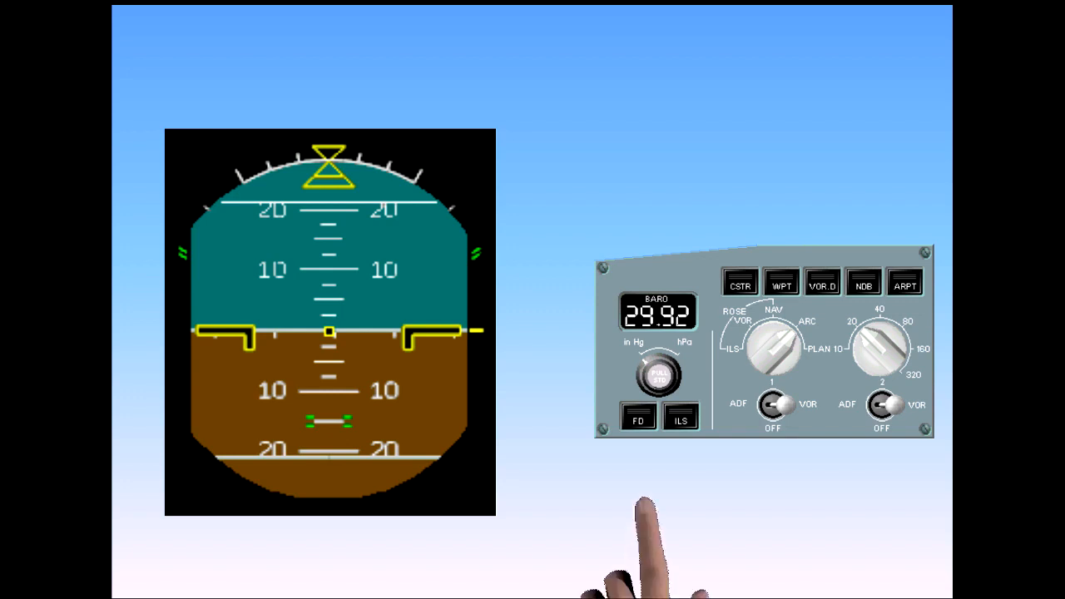
left_click(639, 418)
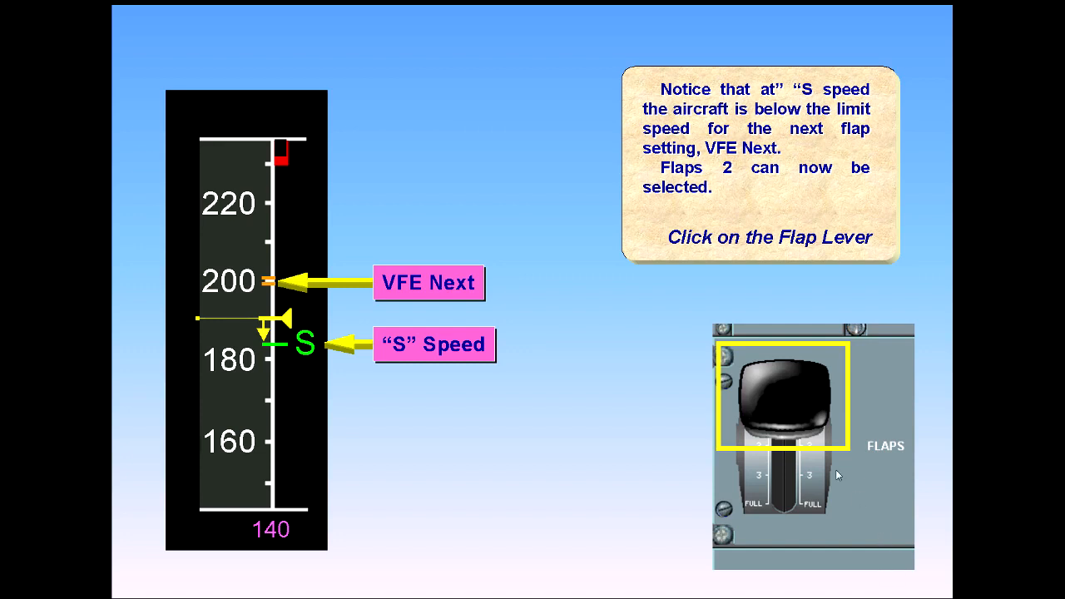
left_click(783, 396)
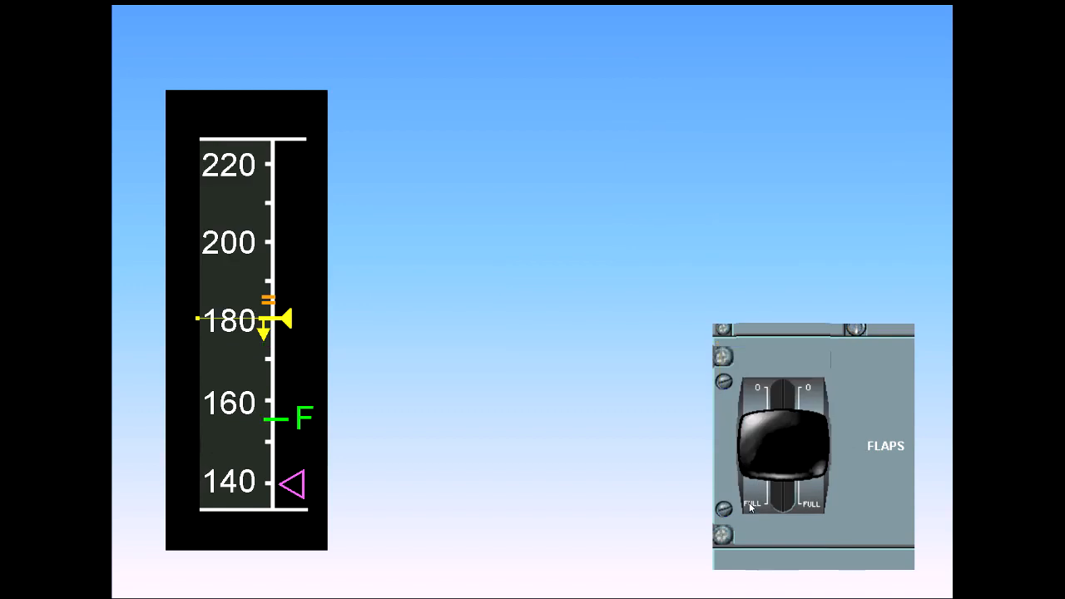
mouse_move(752, 508)
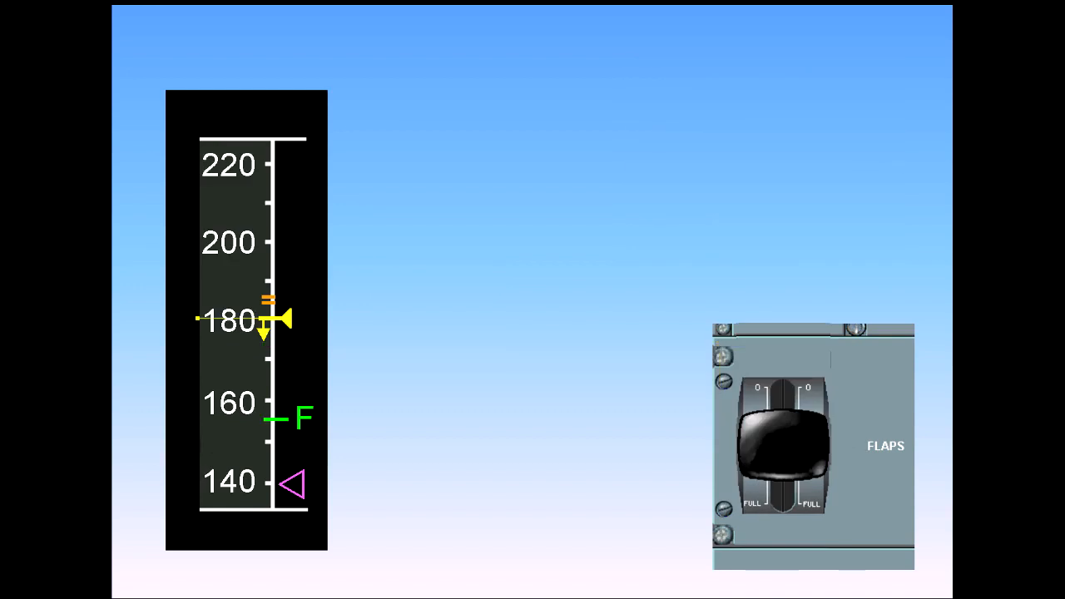